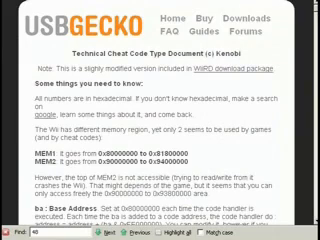
Scroll the code type document past MEM1/MEM2 to the ba, po and grN register sections
scroll(down, 3)
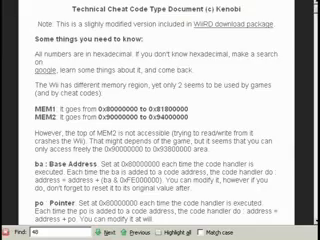
scroll(down, 3)
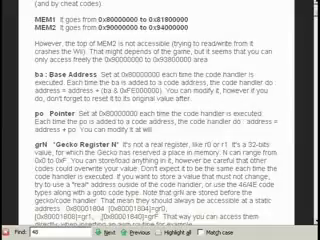
scroll(down, 3)
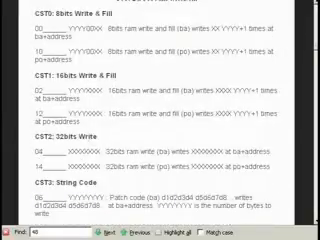
Scroll on to the CST0–CST3 8-, 16- and 32-bit write and string code listings
scroll(down, 3)
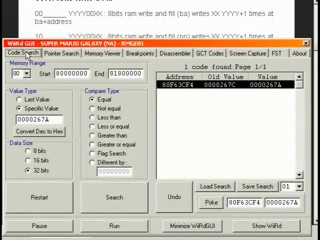
Search for the 32-bit value 0000267A until only address 80F63CF4 remains
click(221, 54)
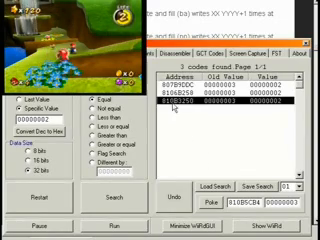
Open the context menu on candidate address 810B1250 to run a pointer search
right_click(210, 117)
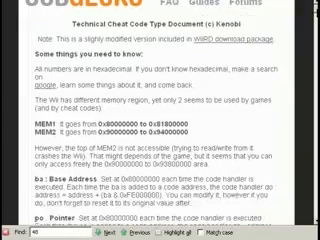
Scroll the code type document to the CE/DE examples checking pointers lie in MEM1 or MEM2
scroll(down, 3)
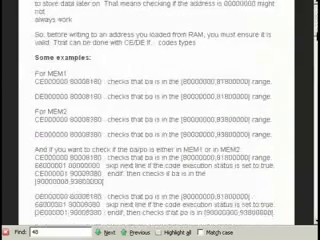